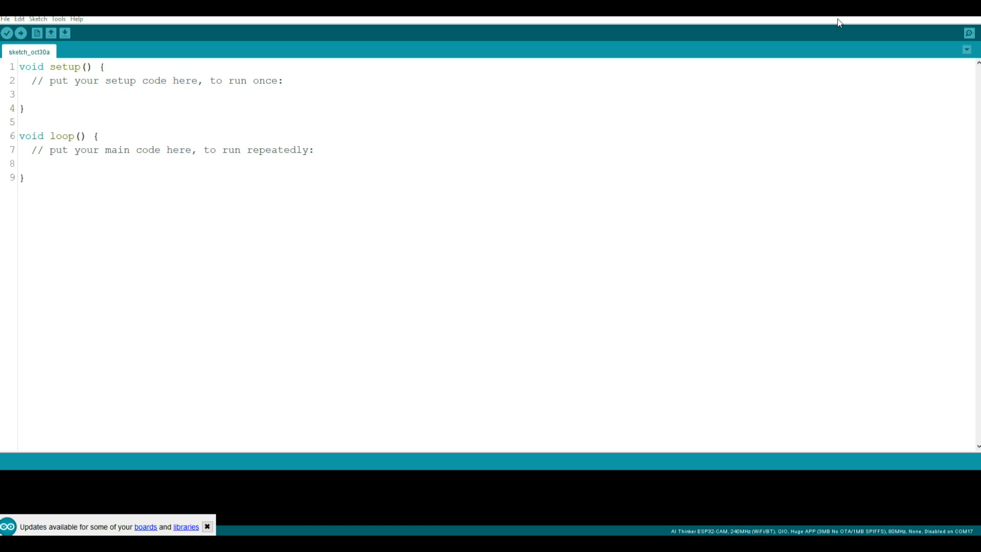
{"action": "mouse_move", "coordinate": [441, 260]}
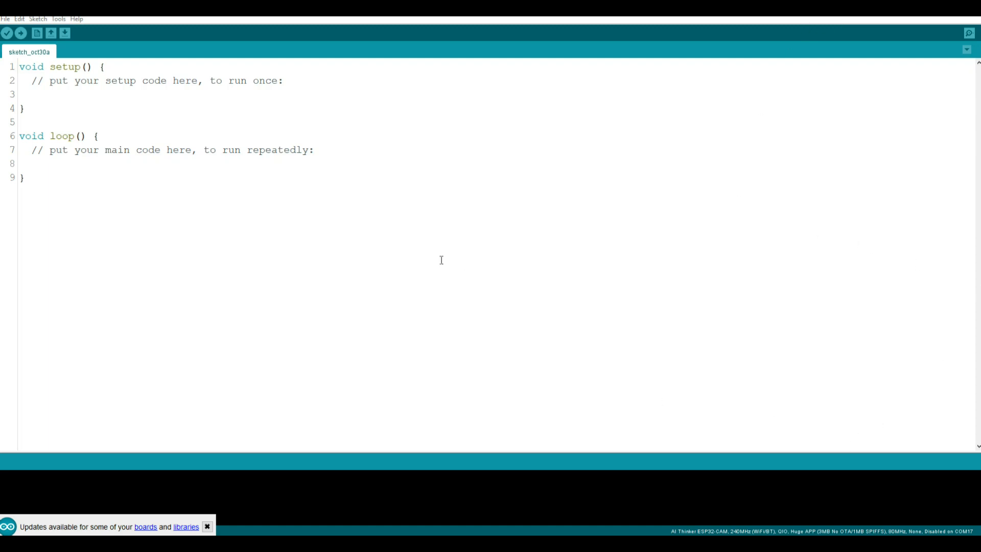
Show the board settings confirming AI Thinker ESP32-CAM, 240MHz, Huge APP partition and COM17
{"action": "left_click", "coordinate": [207, 526]}
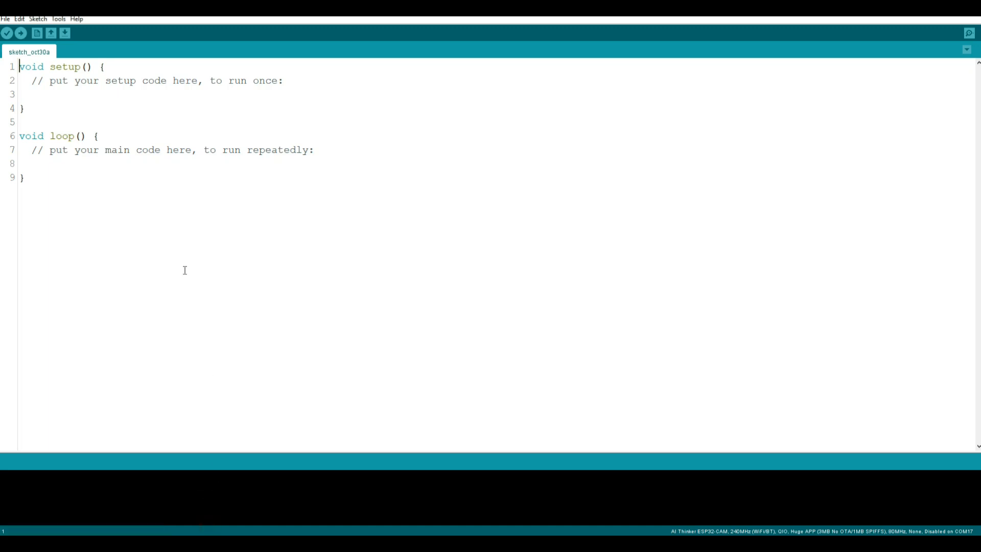
{"action": "mouse_move", "coordinate": [64, 33]}
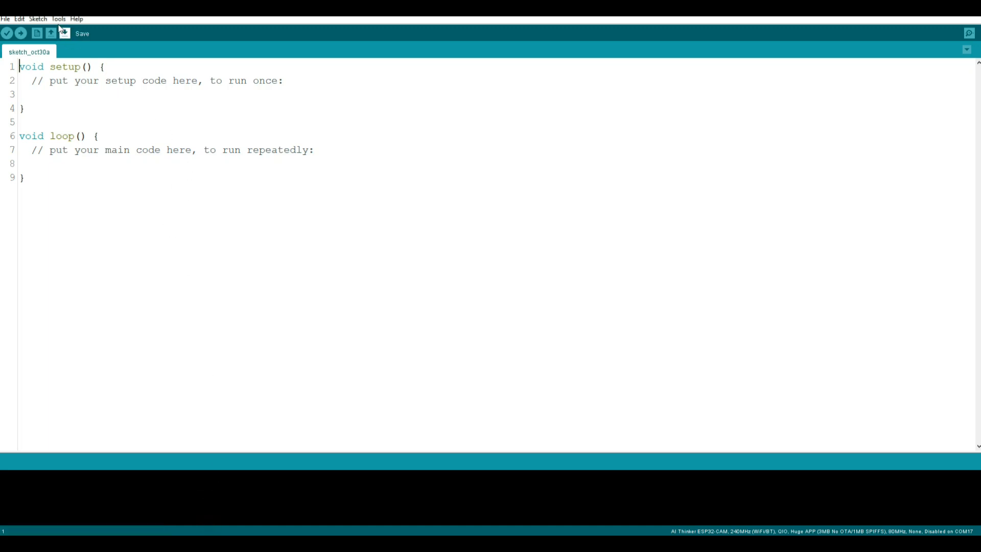
{"action": "left_click", "coordinate": [58, 18]}
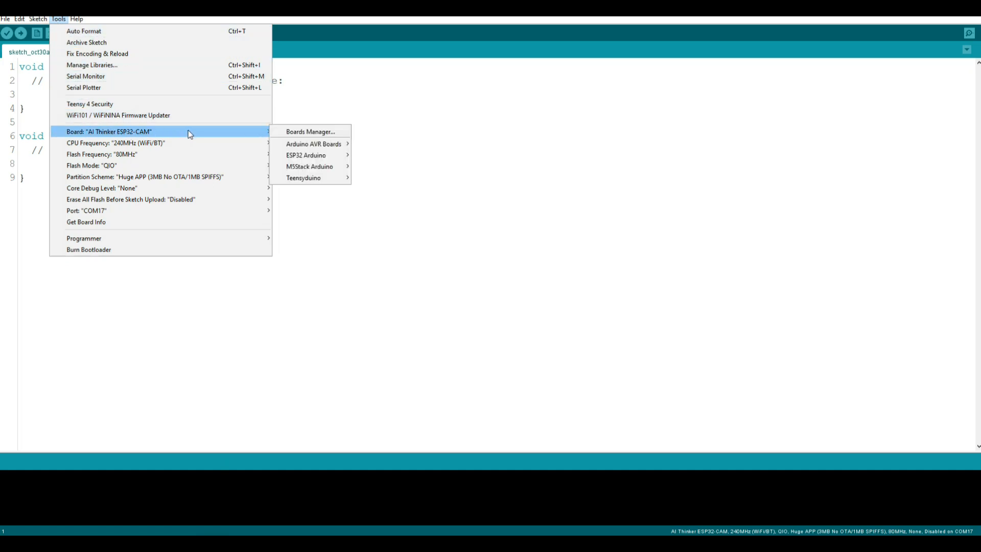
{"action": "mouse_move", "coordinate": [250, 133]}
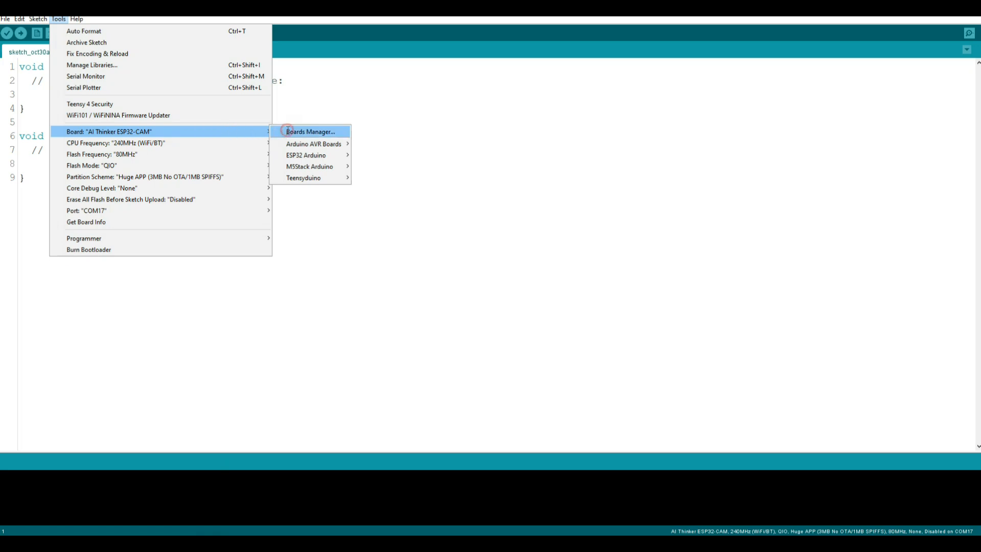
Search 'esp' in Boards Manager, confirm esp32 by Espressif 2.0.14 is installed, and close it
{"action": "left_click", "coordinate": [310, 132]}
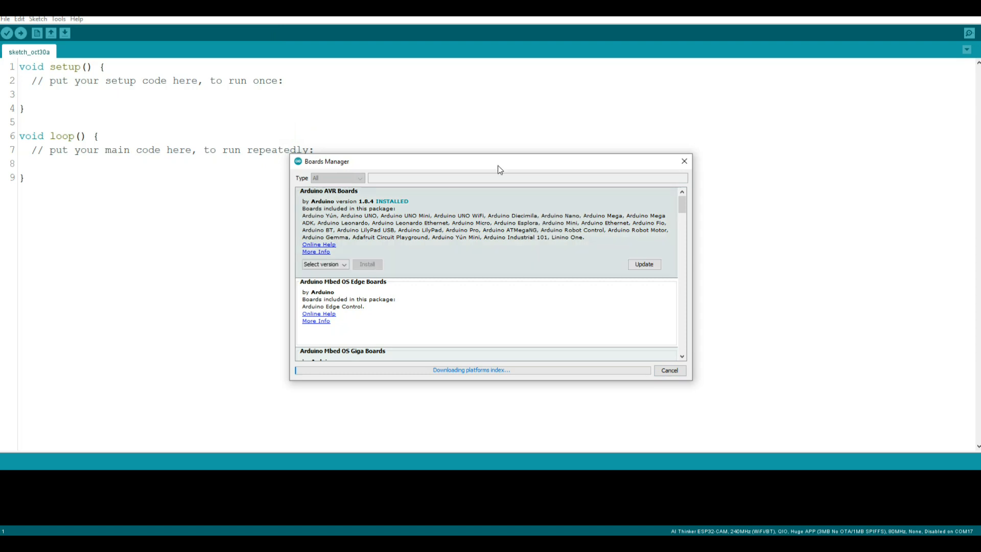
{"action": "mouse_move", "coordinate": [457, 188]}
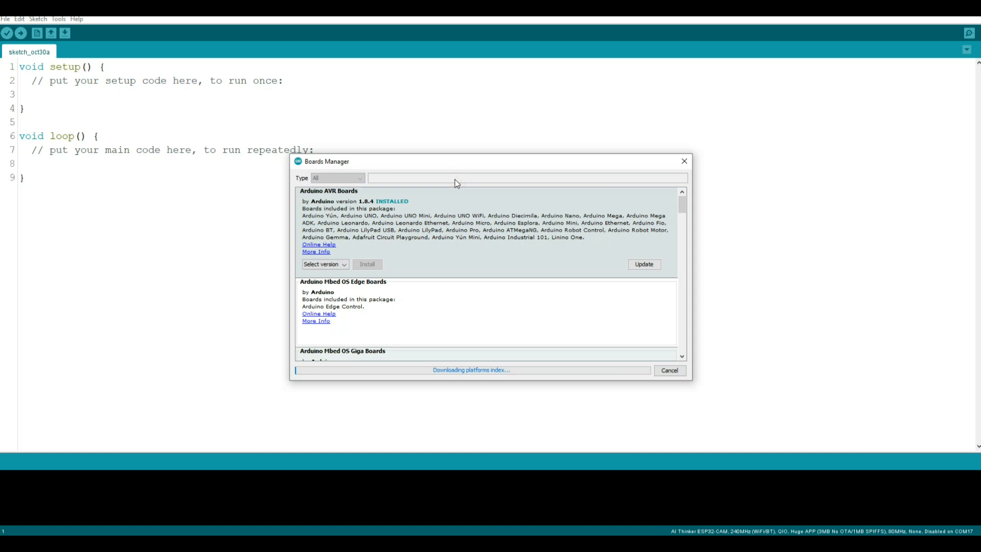
{"action": "mouse_move", "coordinate": [504, 153]}
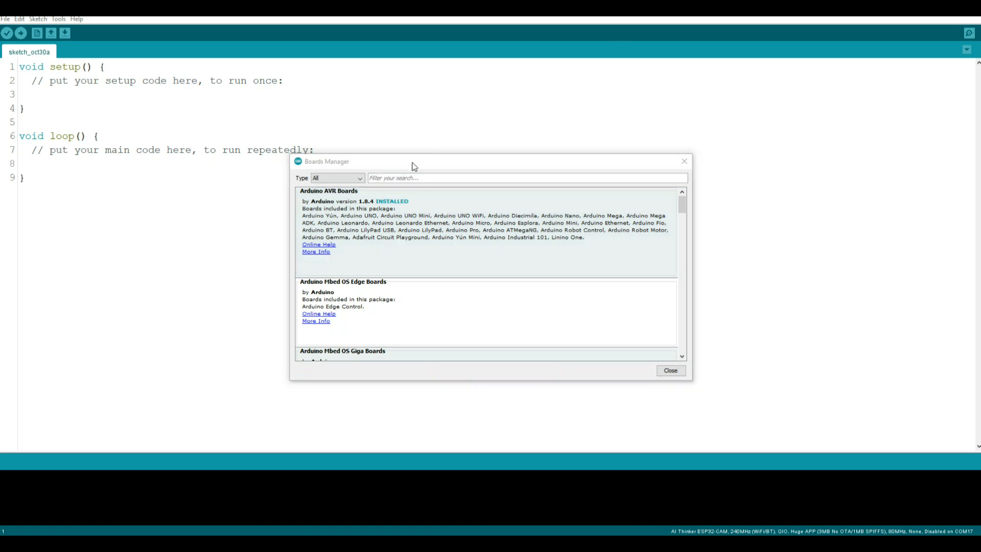
{"action": "left_click", "coordinate": [526, 178]}
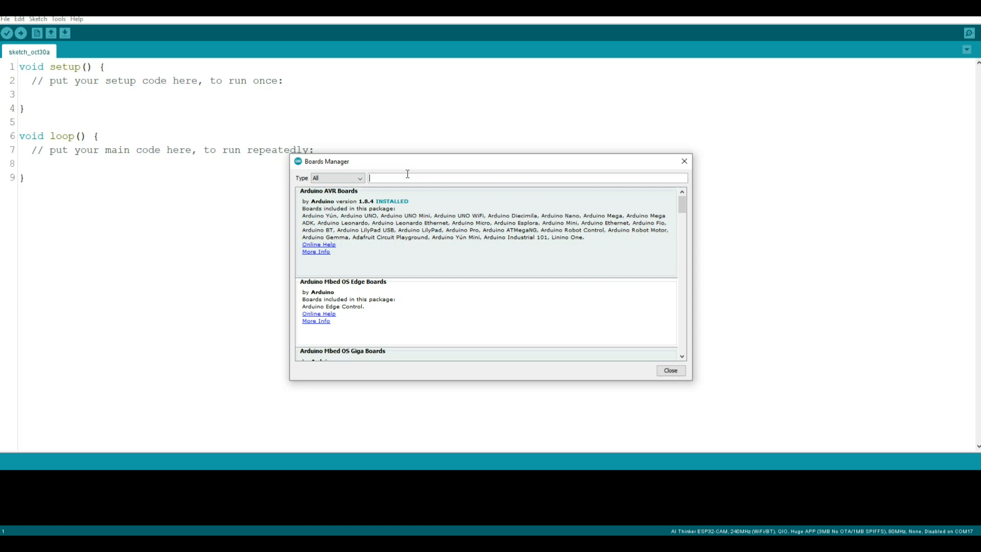
{"action": "type", "text": "esp"}
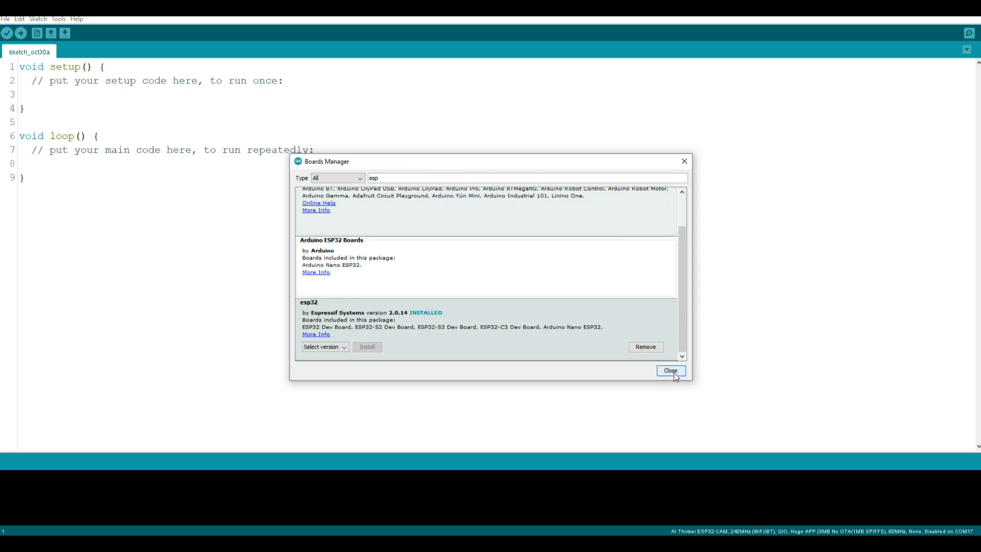
{"action": "left_click", "coordinate": [669, 370]}
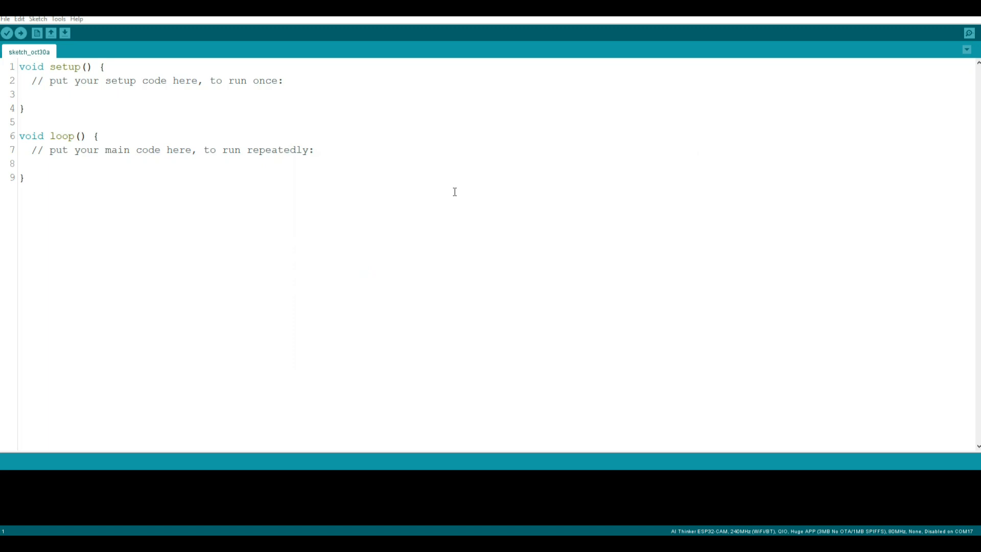
{"action": "mouse_move", "coordinate": [560, 123]}
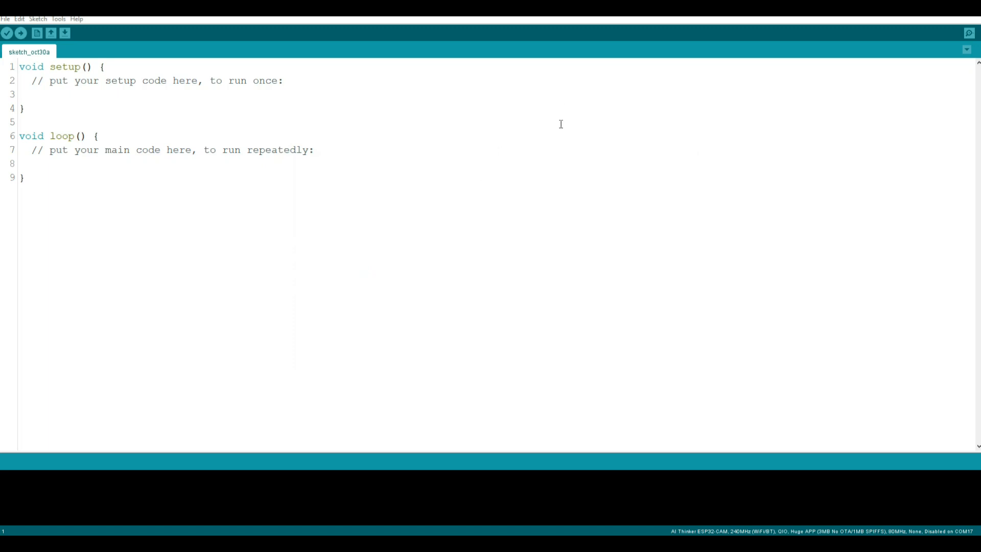
{"action": "mouse_move", "coordinate": [287, 92]}
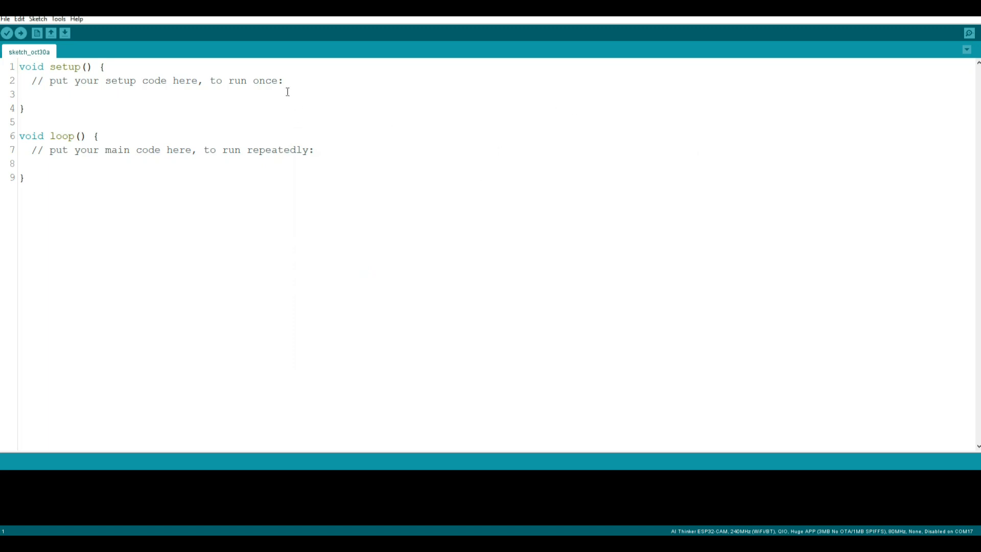
{"action": "mouse_move", "coordinate": [804, 60]}
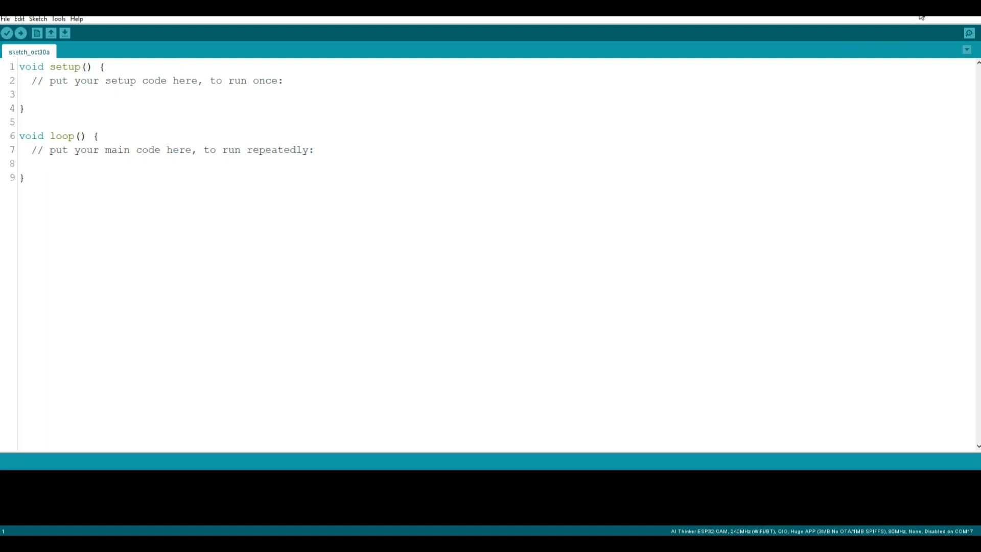
Load the ESP32 Camera CameraWebServer example with its app_httpd.cpp, camera_index.h and camera_pins.h tabs
{"action": "left_click", "coordinate": [5, 18]}
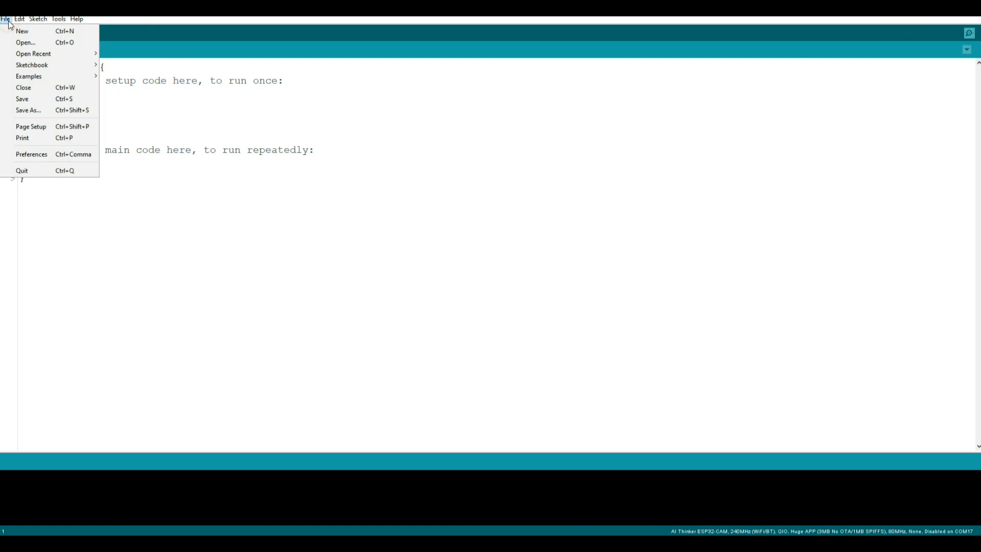
{"action": "left_click", "coordinate": [28, 76]}
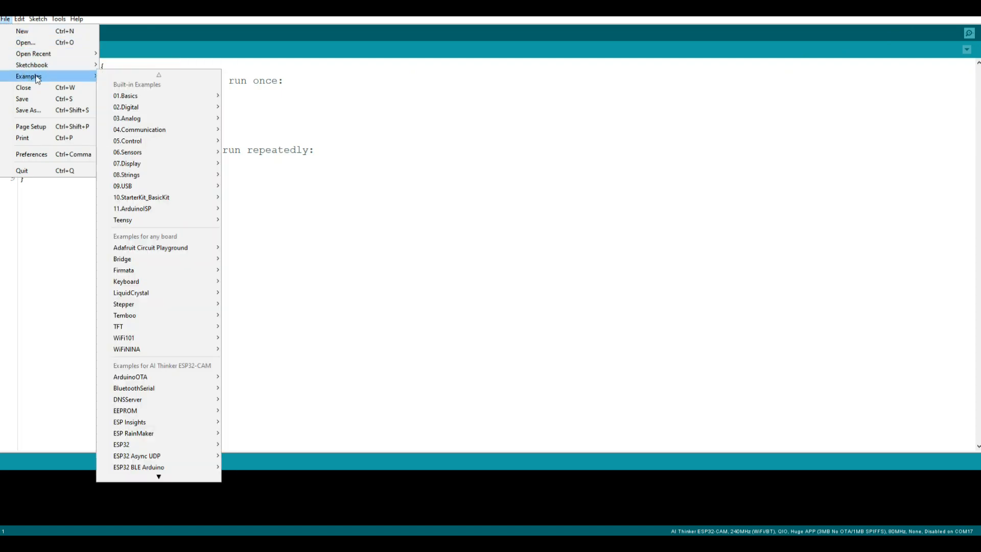
{"action": "mouse_move", "coordinate": [139, 129]}
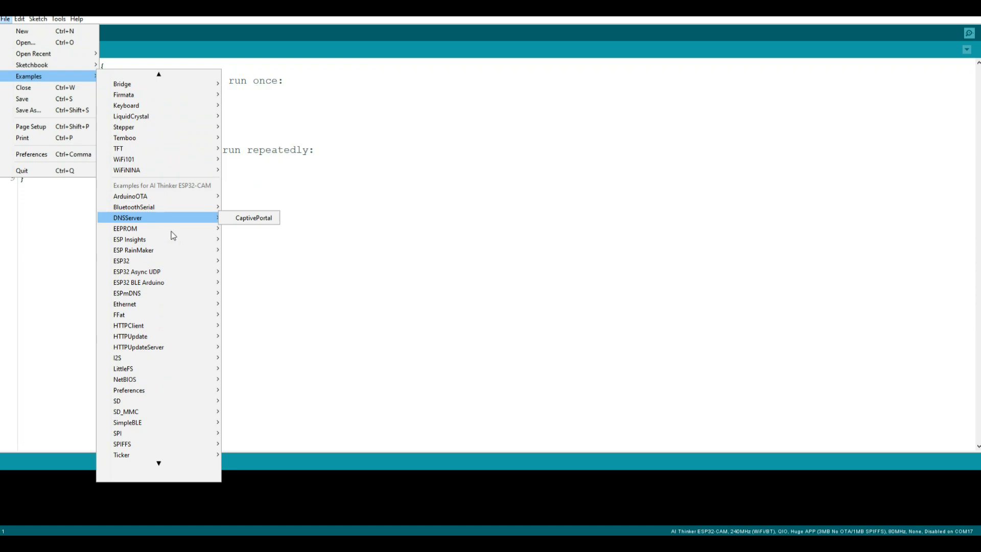
{"action": "mouse_move", "coordinate": [183, 288]}
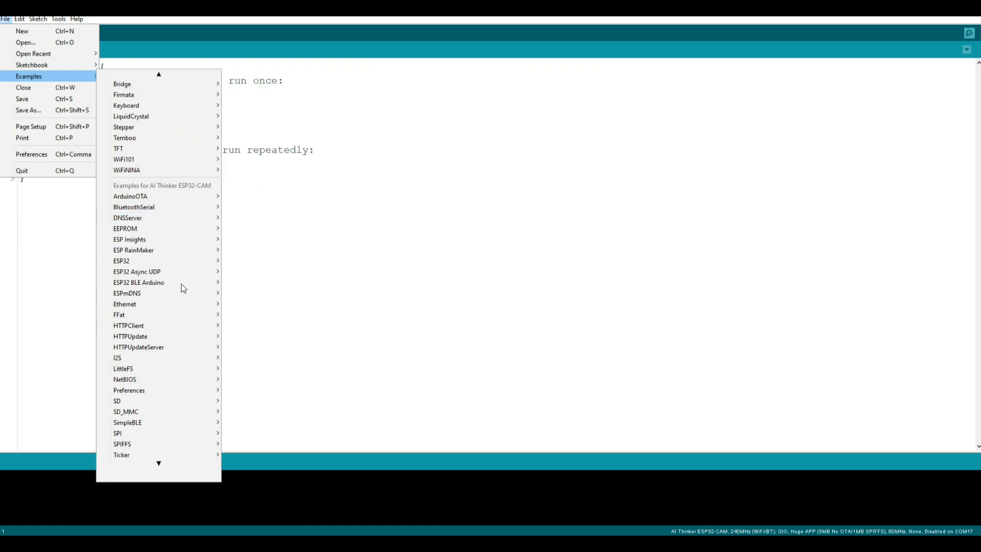
{"action": "mouse_move", "coordinate": [125, 303]}
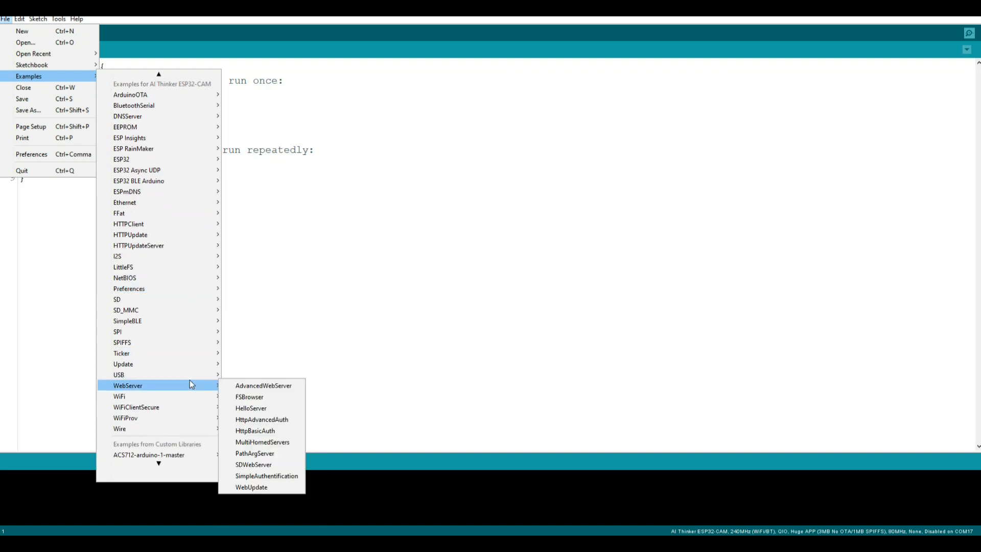
{"action": "mouse_move", "coordinate": [124, 363]}
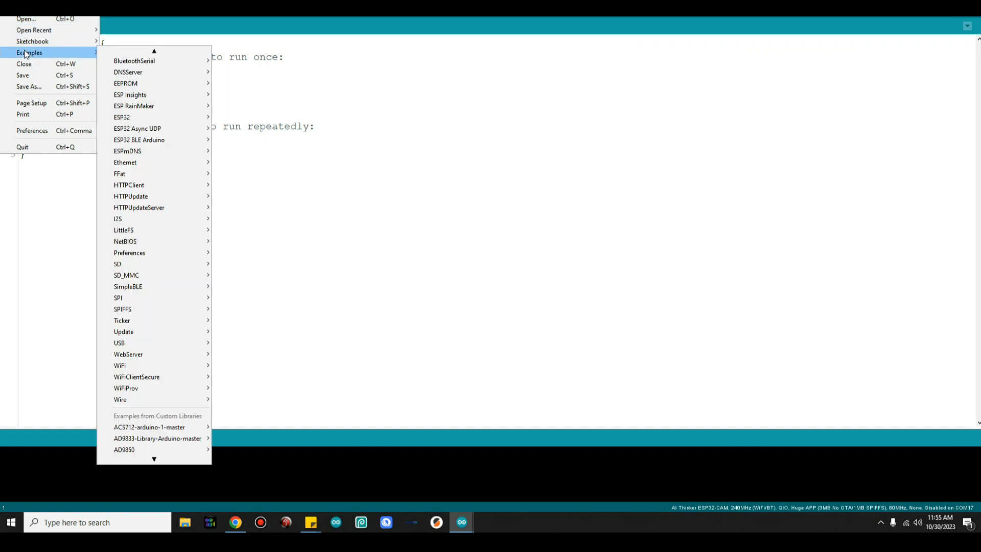
{"action": "mouse_move", "coordinate": [92, 57]}
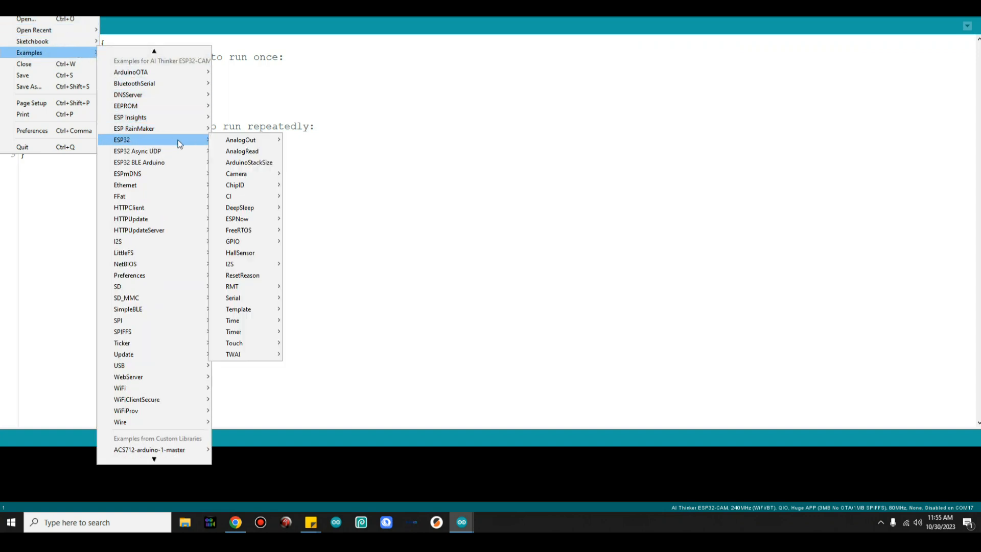
{"action": "mouse_move", "coordinate": [236, 173]}
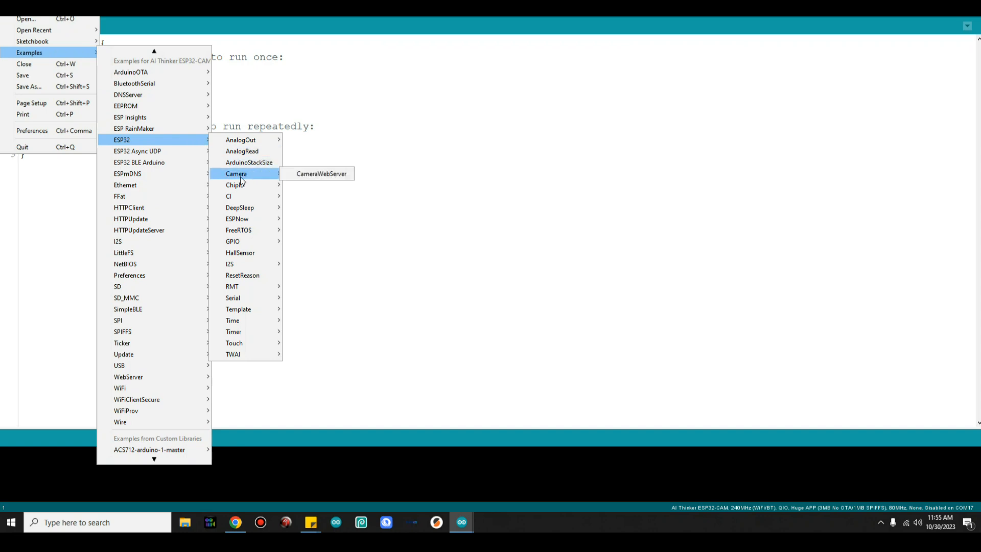
{"action": "left_click", "coordinate": [321, 173]}
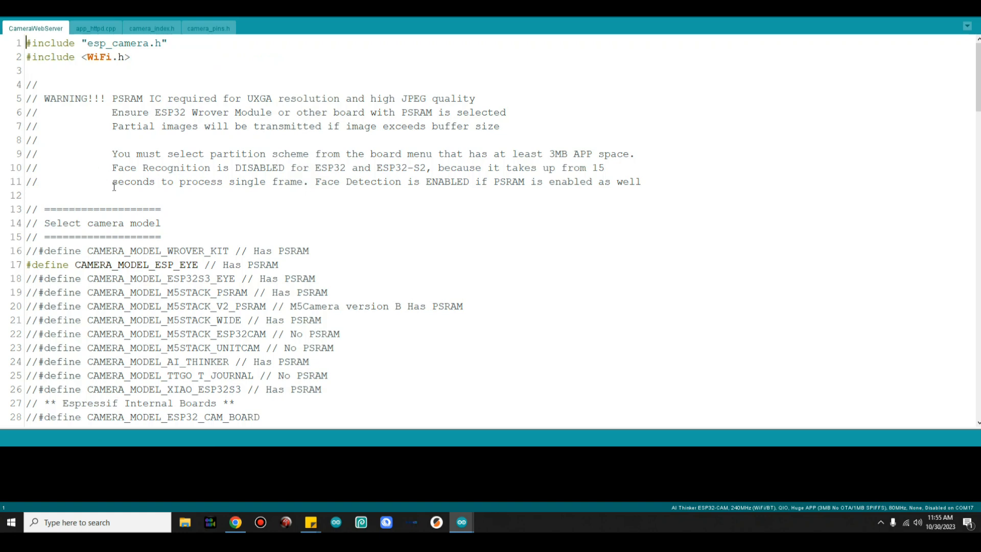
{"action": "scroll", "scroll_direction": "down", "scroll_amount": 3}
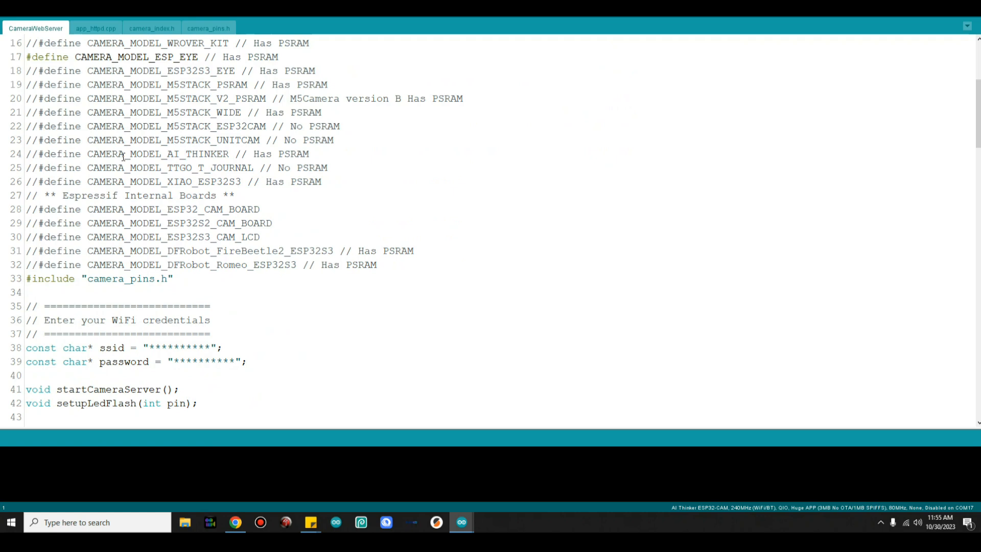
{"action": "scroll", "scroll_direction": "up", "scroll_amount": 3}
{"action": "type", "text": "//"}
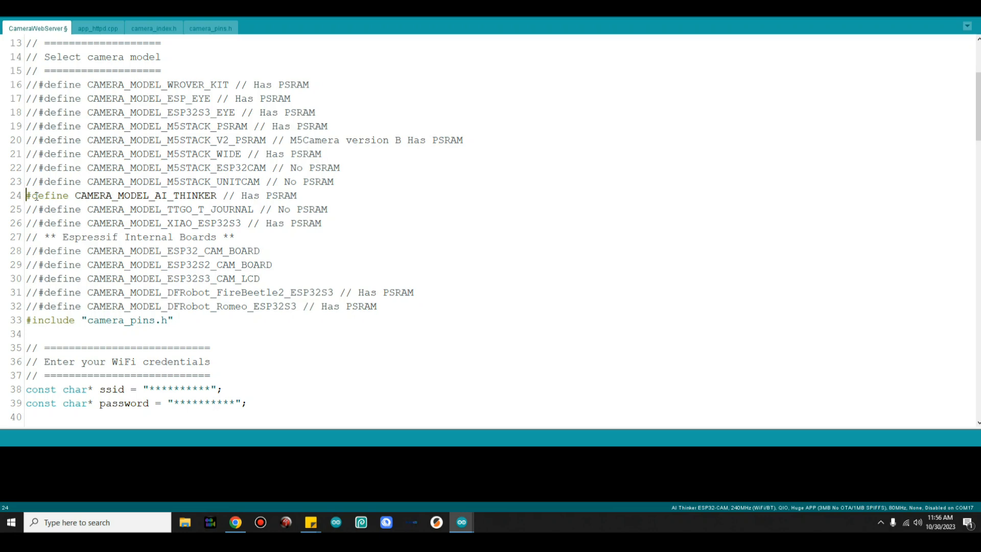
{"action": "scroll", "scroll_direction": "down", "scroll_amount": 3}
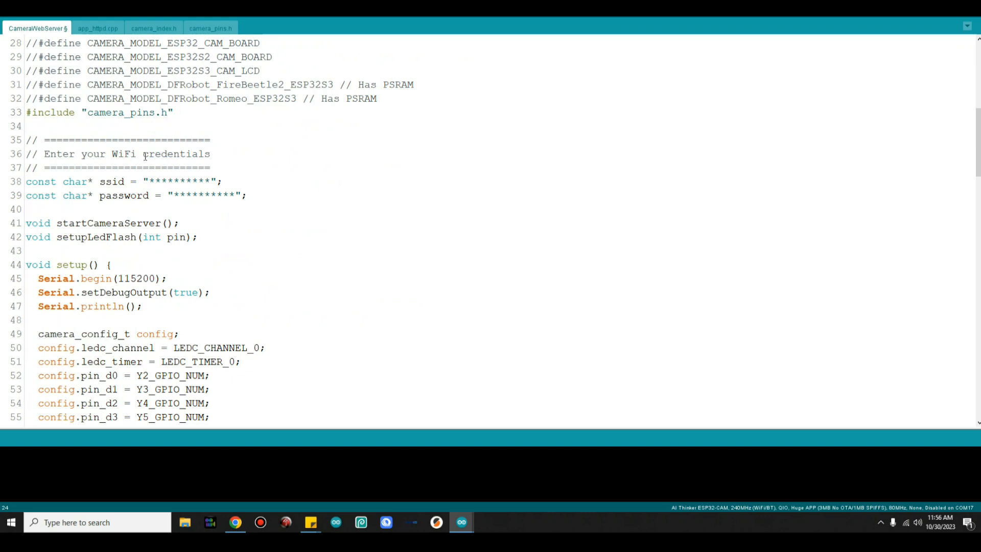
{"action": "left_click", "coordinate": [28, 139]}
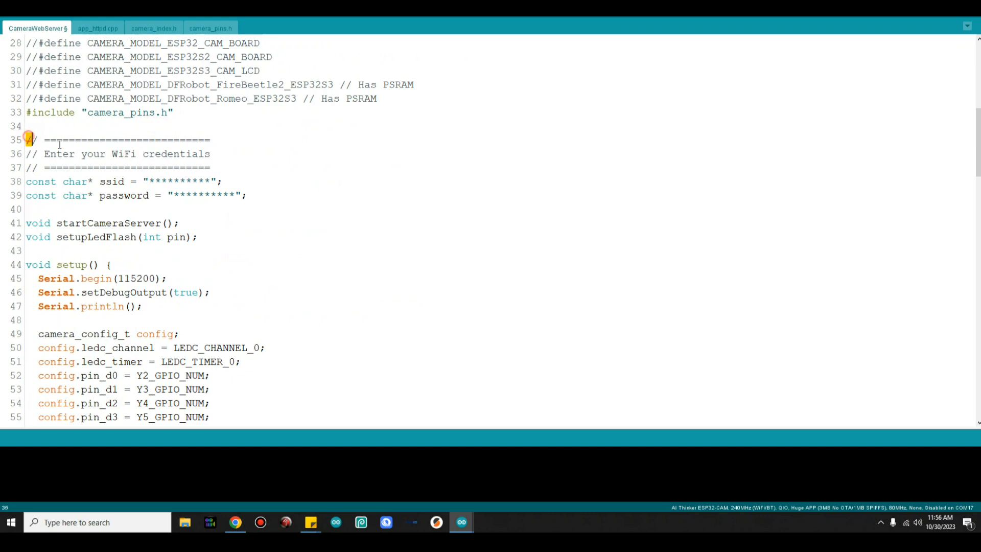
{"action": "left_click_drag", "start_coordinate": [28, 140], "coordinate": [247, 195]}
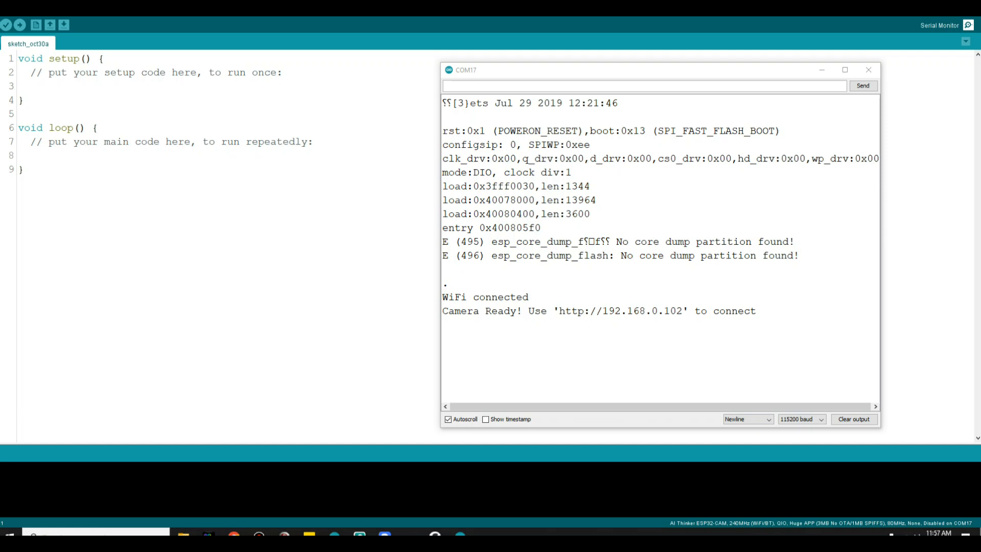
{"action": "mouse_move", "coordinate": [756, 181]}
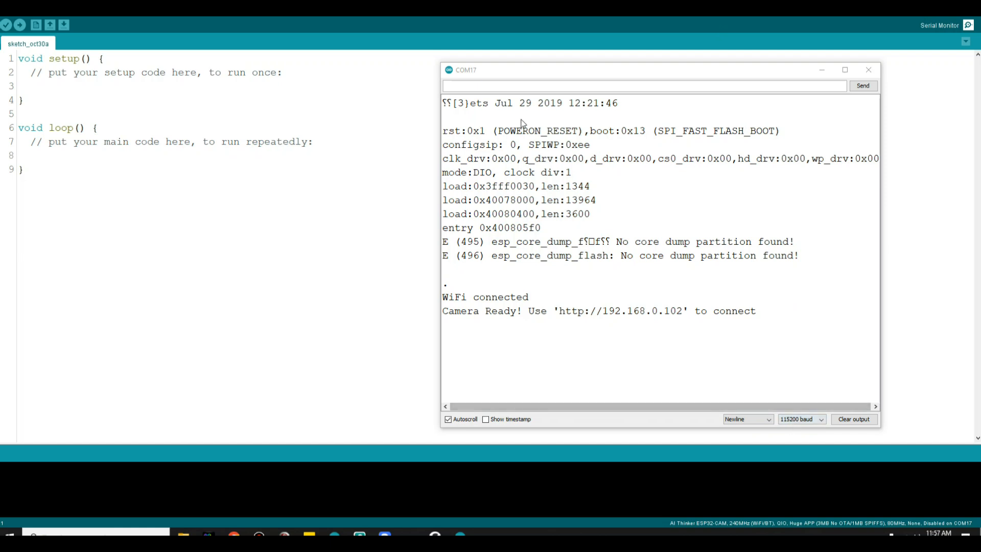
{"action": "mouse_move", "coordinate": [477, 286]}
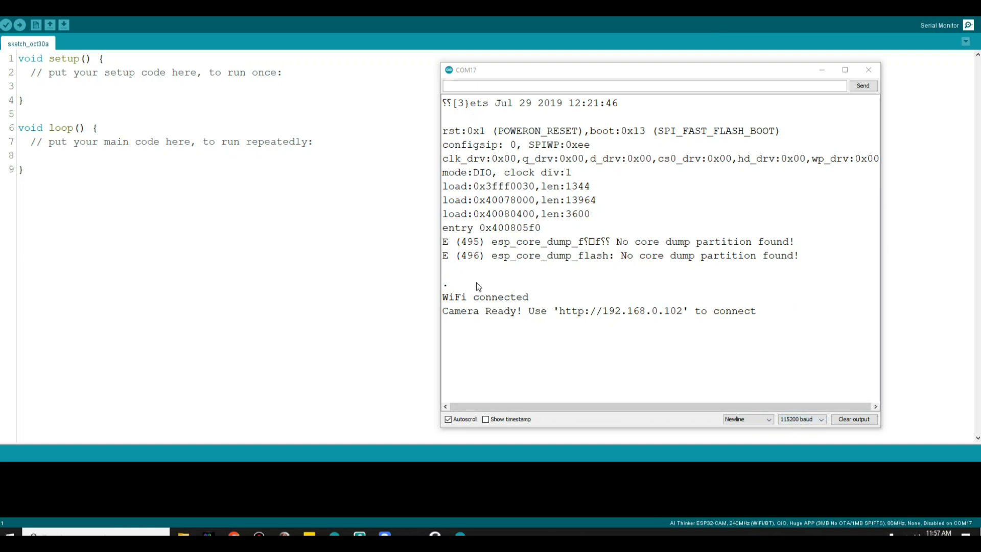
{"action": "mouse_move", "coordinate": [553, 313]}
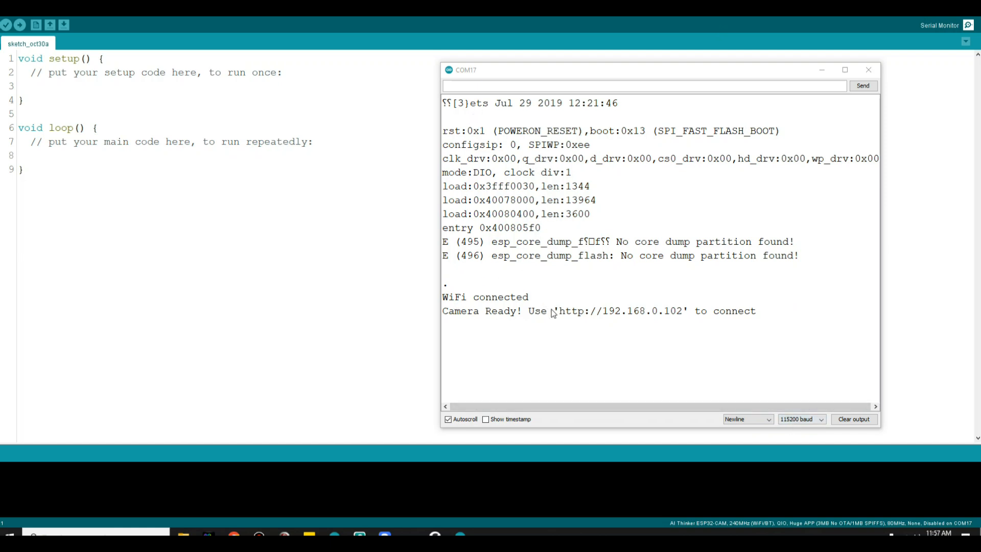
{"action": "mouse_move", "coordinate": [663, 325]}
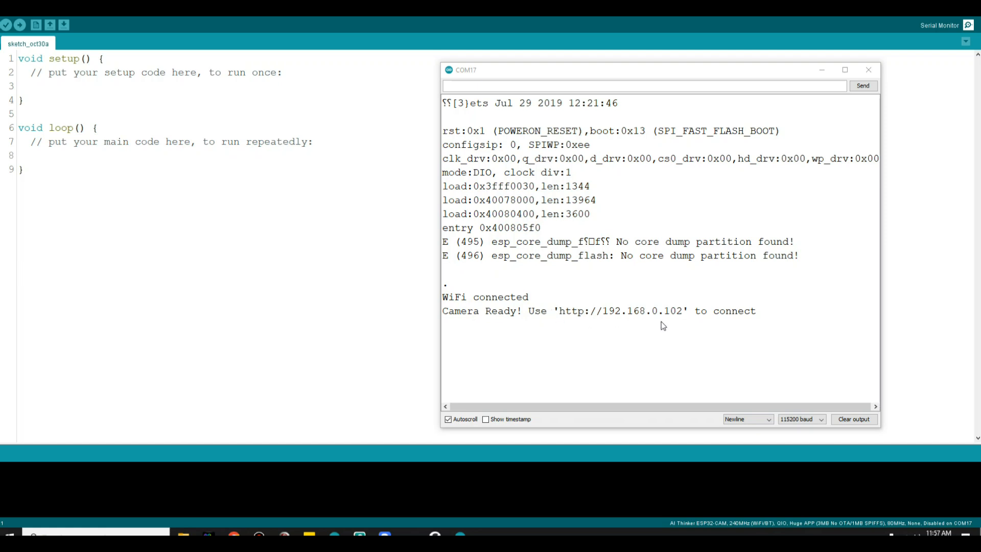
{"action": "mouse_move", "coordinate": [674, 320]}
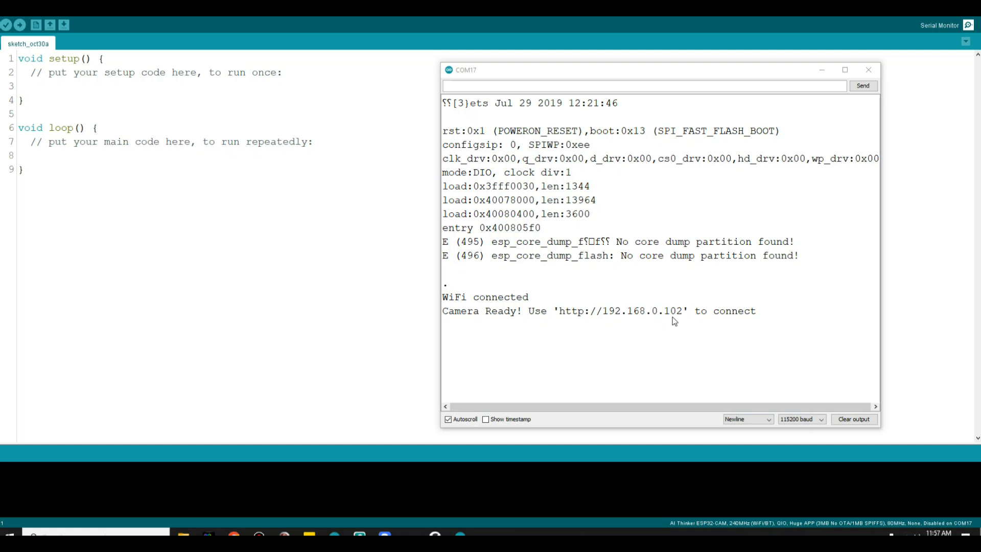
{"action": "mouse_move", "coordinate": [605, 143]}
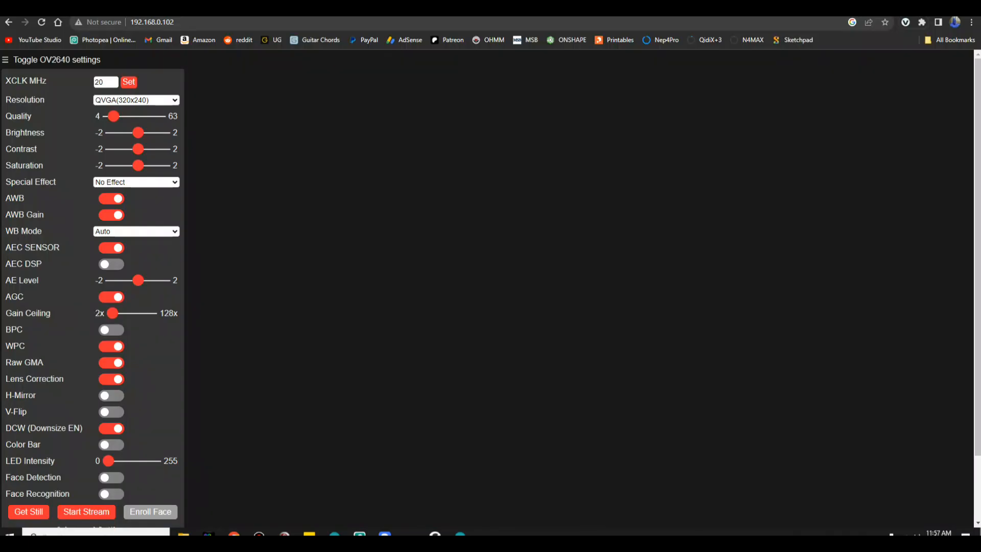
Choose VGA(640x480) resolution on the camera page and start the live stream
{"action": "scroll", "scroll_direction": "down", "scroll_amount": 3}
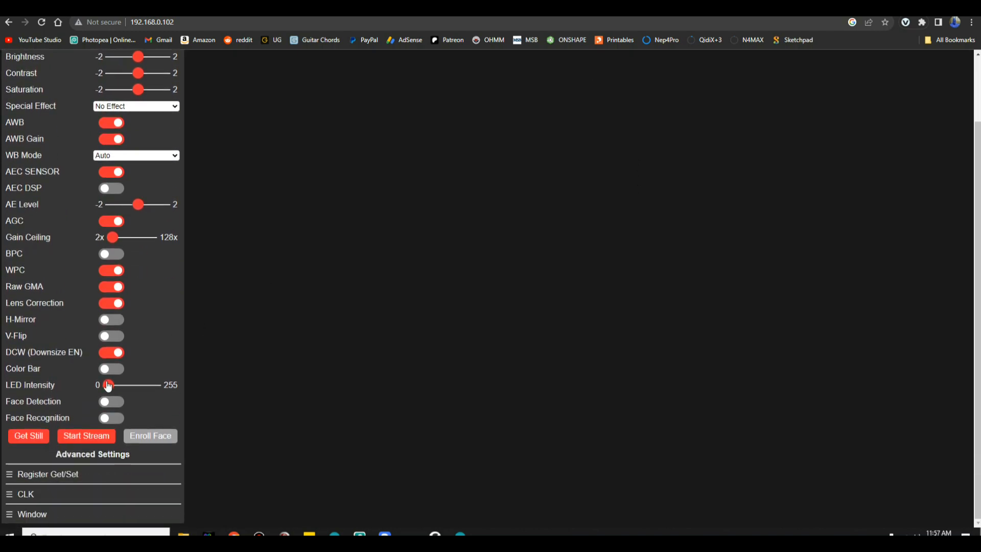
{"action": "mouse_move", "coordinate": [209, 400]}
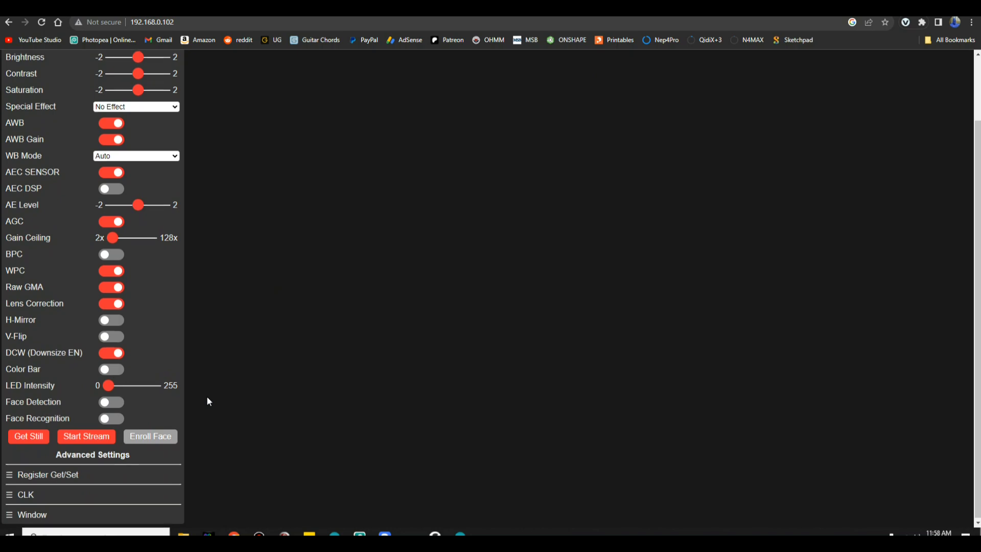
{"action": "scroll", "scroll_direction": "up", "scroll_amount": 3}
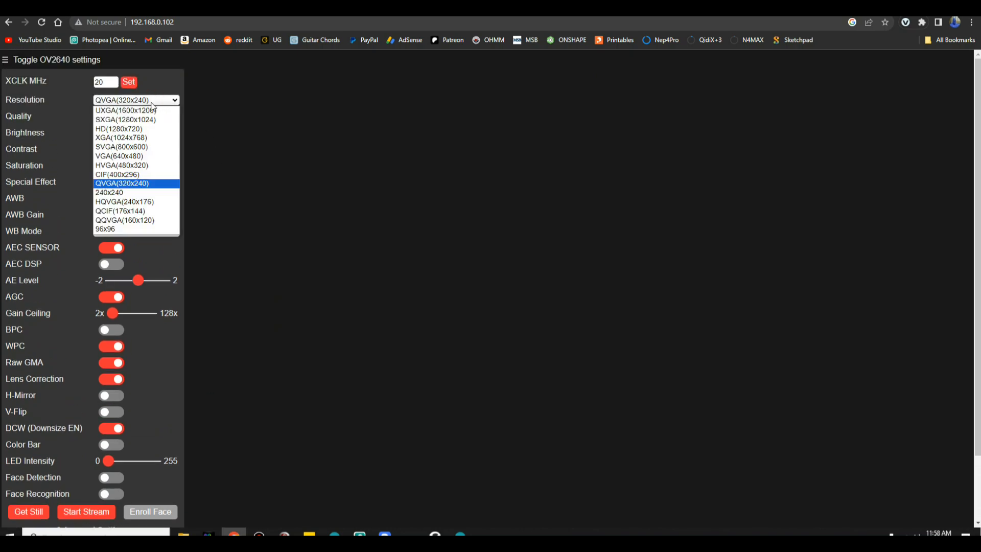
{"action": "left_click", "coordinate": [119, 156]}
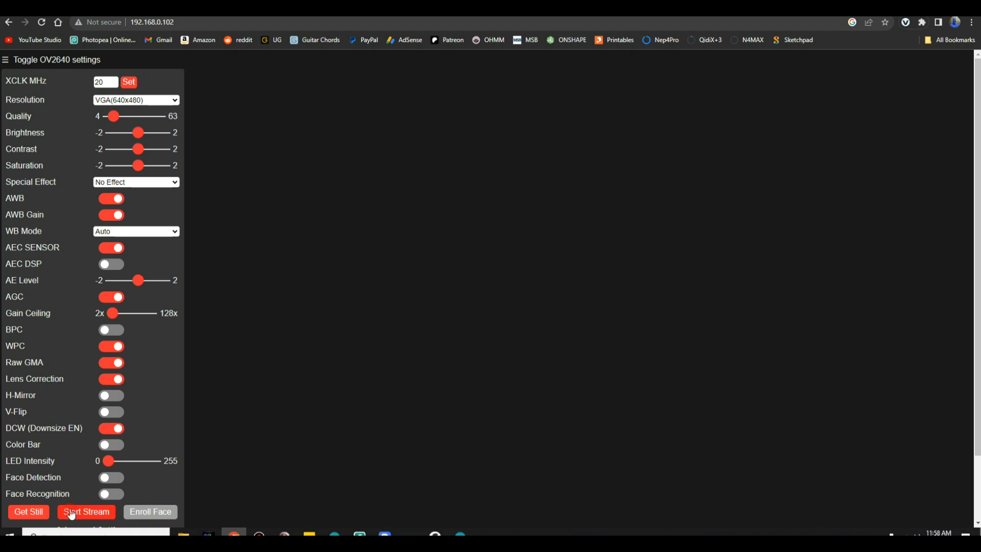
{"action": "left_click", "coordinate": [86, 512]}
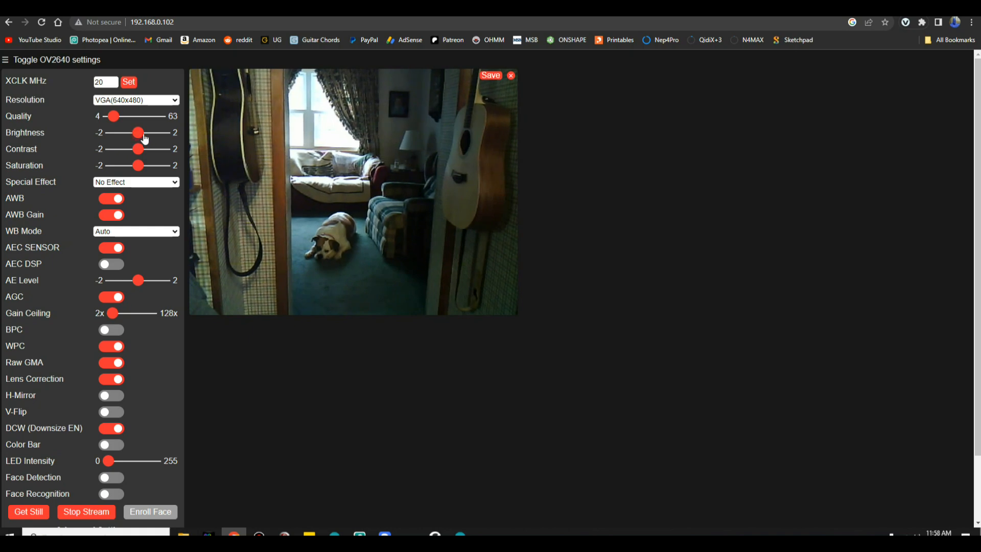
Adjust the stream's brightness and contrast sliders and lower the colour saturation
{"action": "left_click_drag", "start_coordinate": [138, 132], "coordinate": [150, 132]}
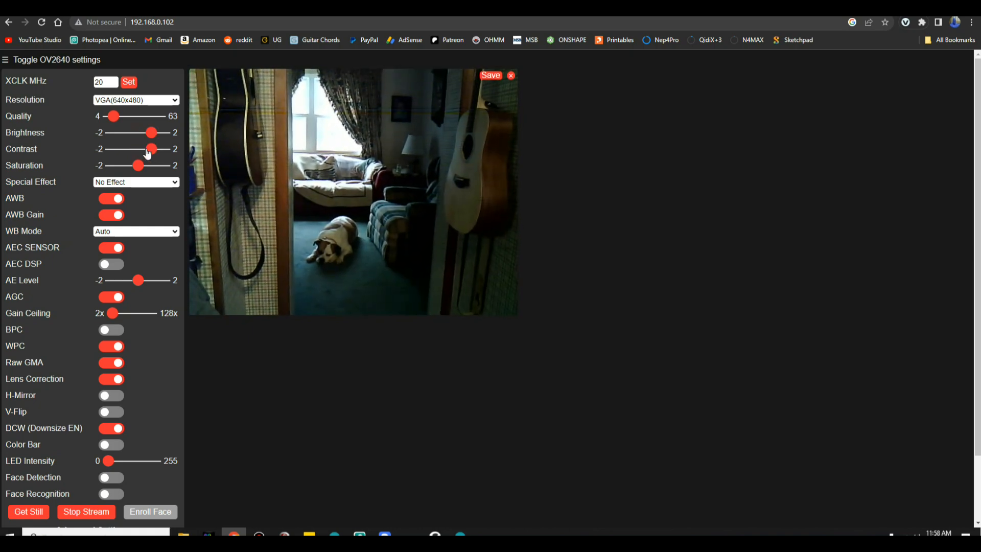
{"action": "left_click_drag", "start_coordinate": [150, 132], "coordinate": [138, 132]}
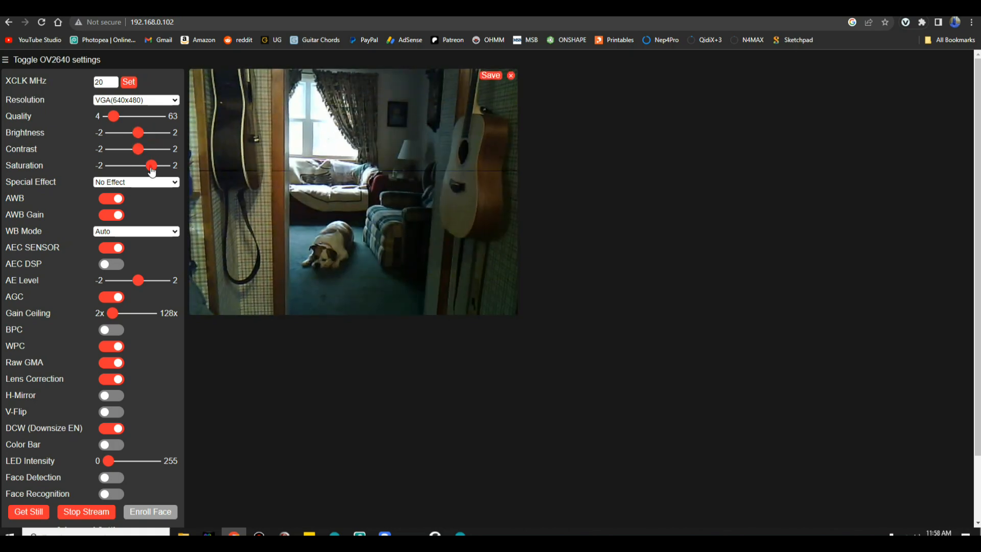
{"action": "left_click_drag", "start_coordinate": [150, 165], "coordinate": [111, 165]}
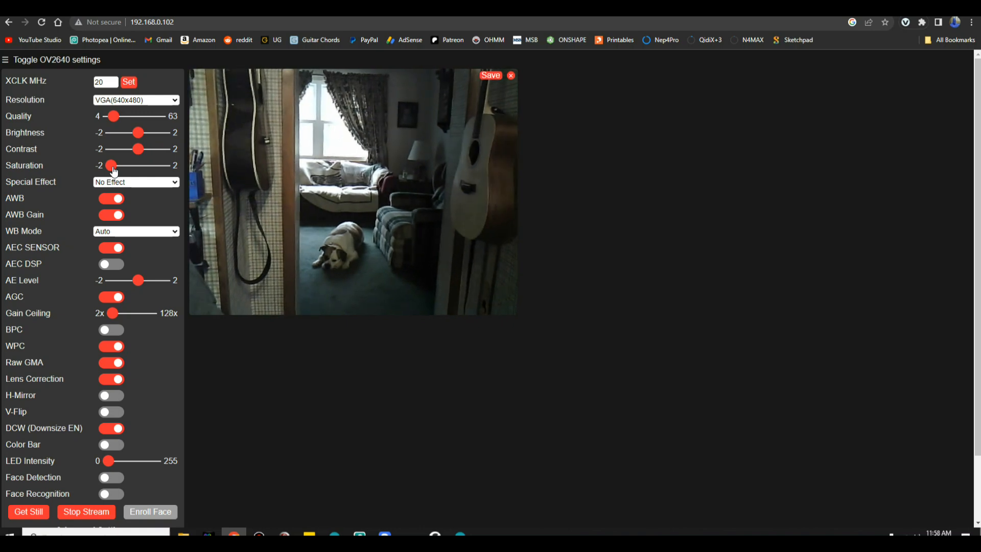
{"action": "left_click_drag", "start_coordinate": [112, 165], "coordinate": [124, 165]}
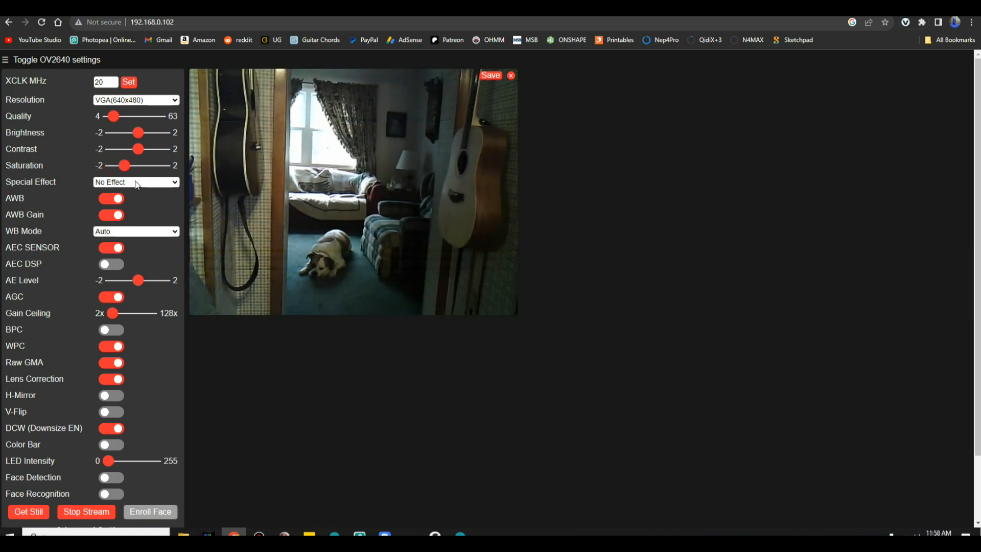
Try the Grayscale and then Sepia special effects on the live stream
{"action": "left_click", "coordinate": [135, 181]}
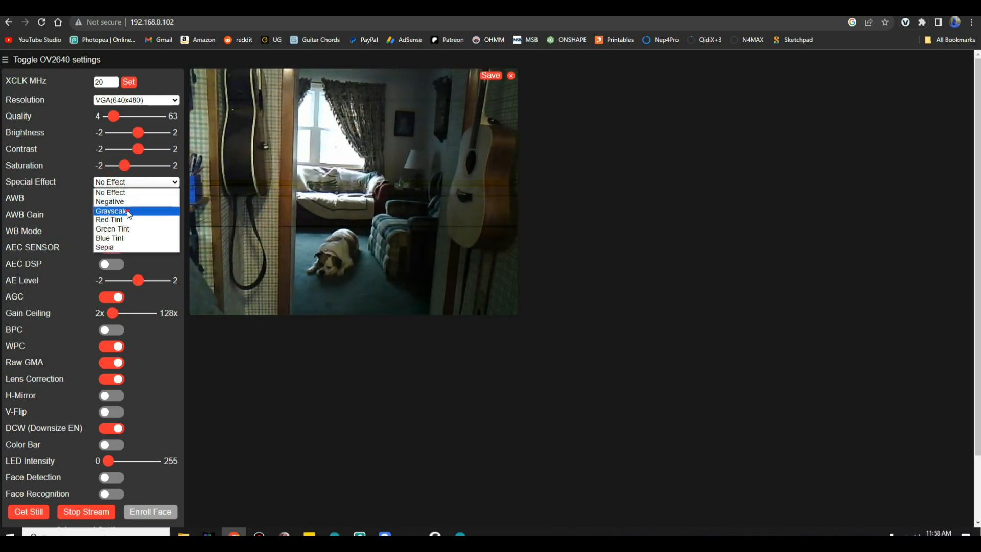
{"action": "left_click", "coordinate": [112, 211]}
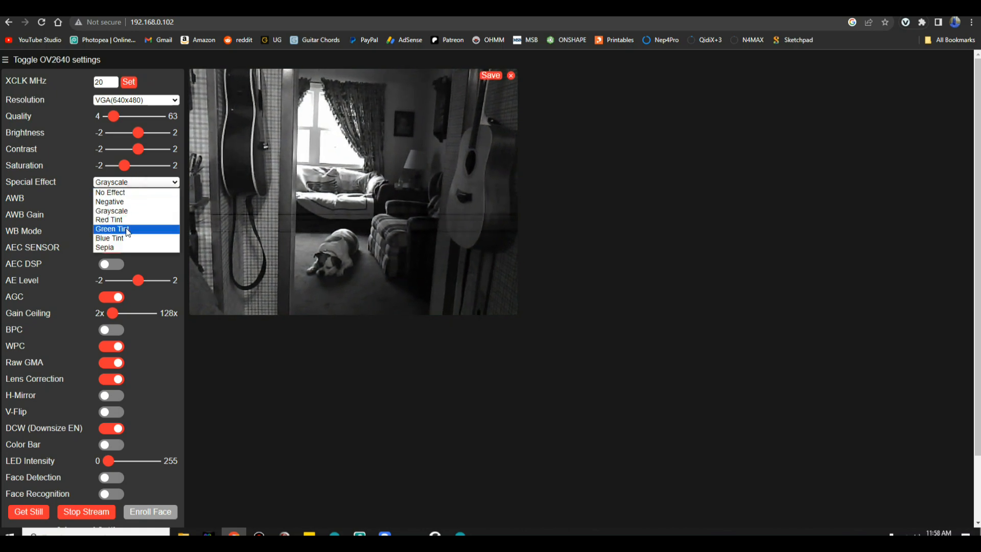
{"action": "left_click", "coordinate": [104, 247]}
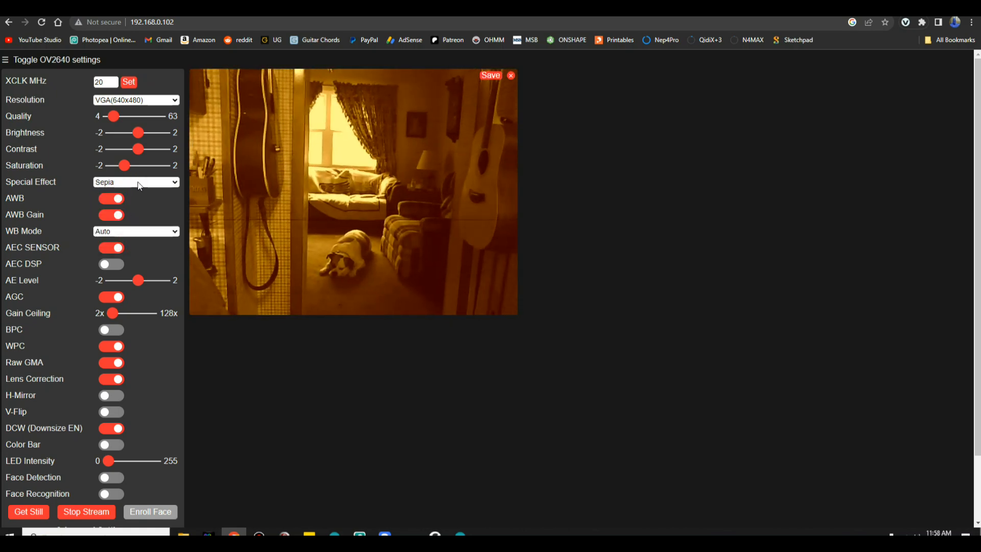
{"action": "left_click", "coordinate": [136, 181]}
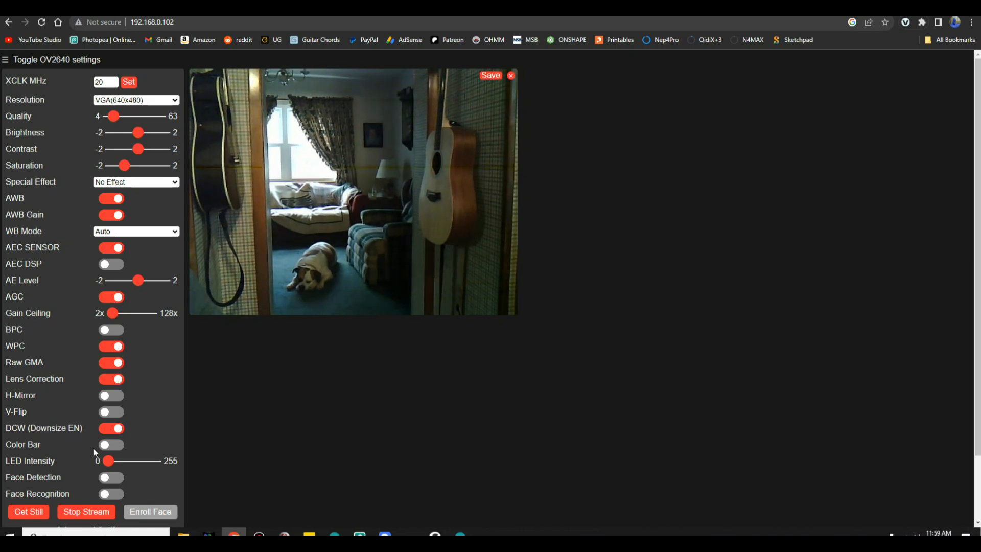
Stop the live video stream, leaving the special effect at No Effect
{"action": "left_click", "coordinate": [86, 511]}
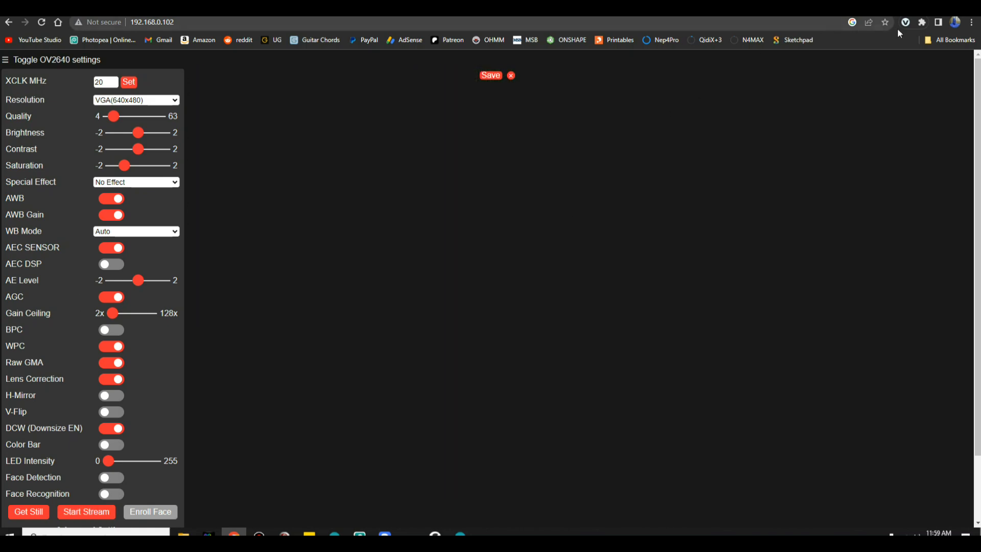